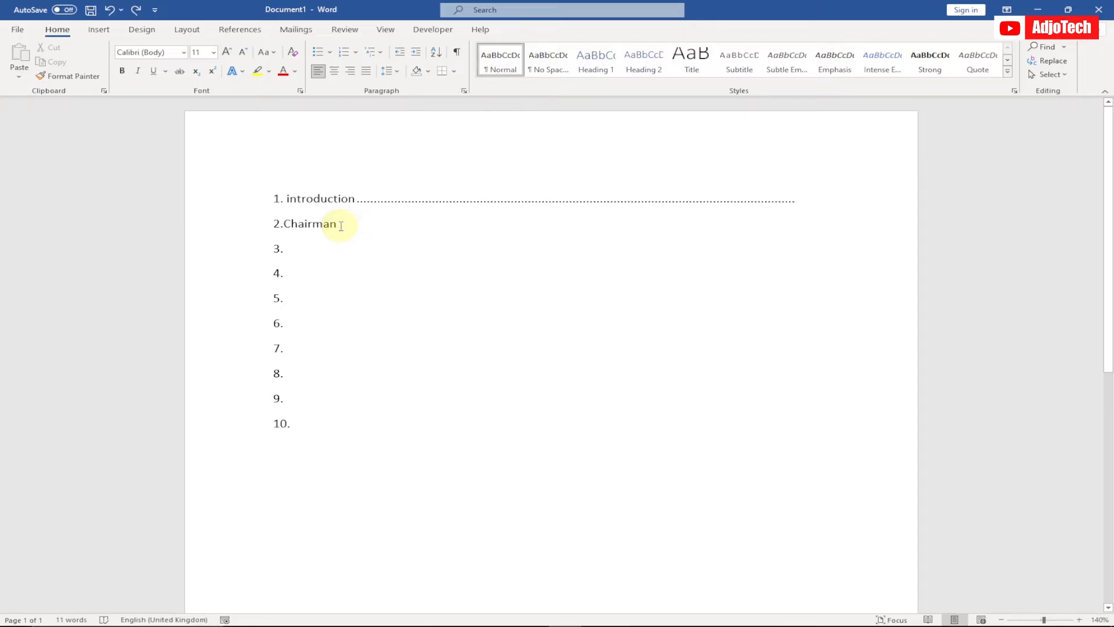
- Type periods after 'Chairman' to match line 1's dots, then select them
type(".")
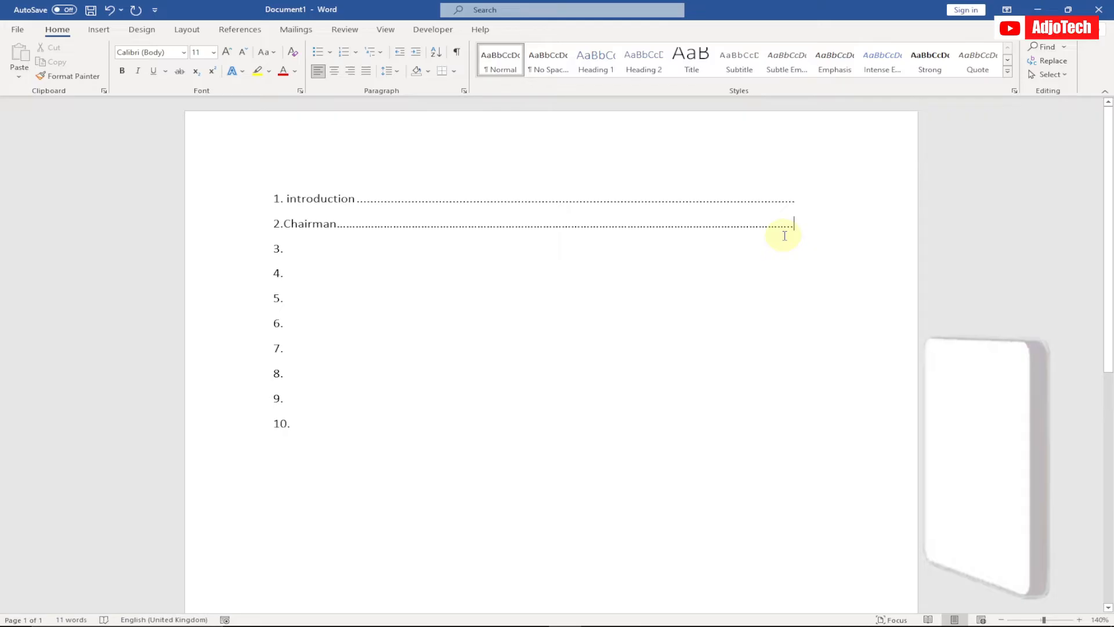
left_click_drag(782, 224, 348, 227)
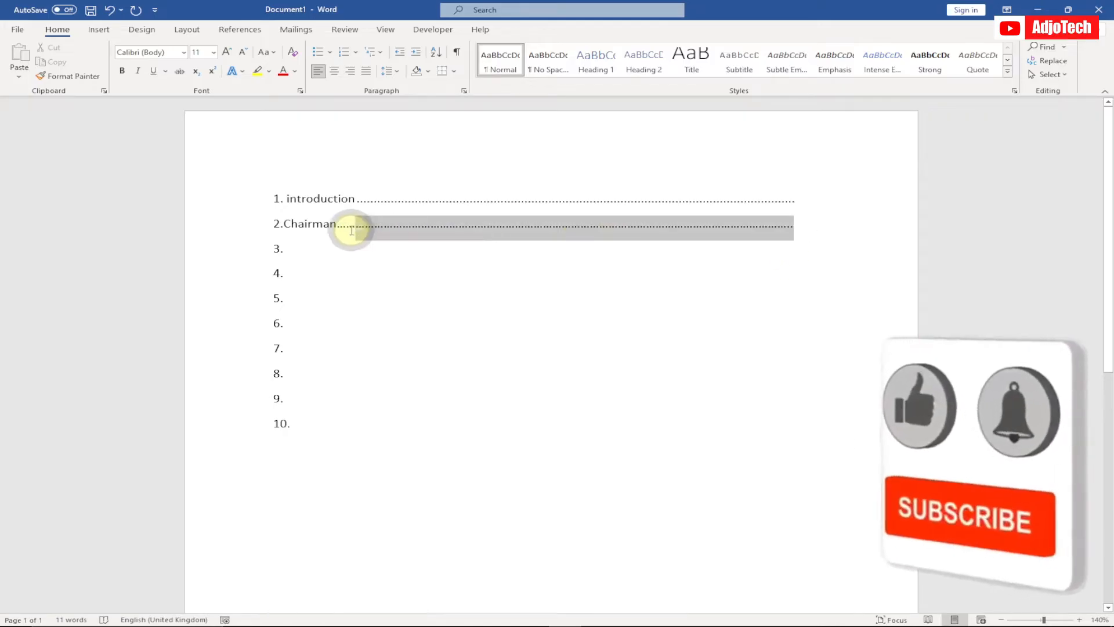
- Remove the typed dots from the 'introduction' and 'Chairman' lines
left_click(348, 227)
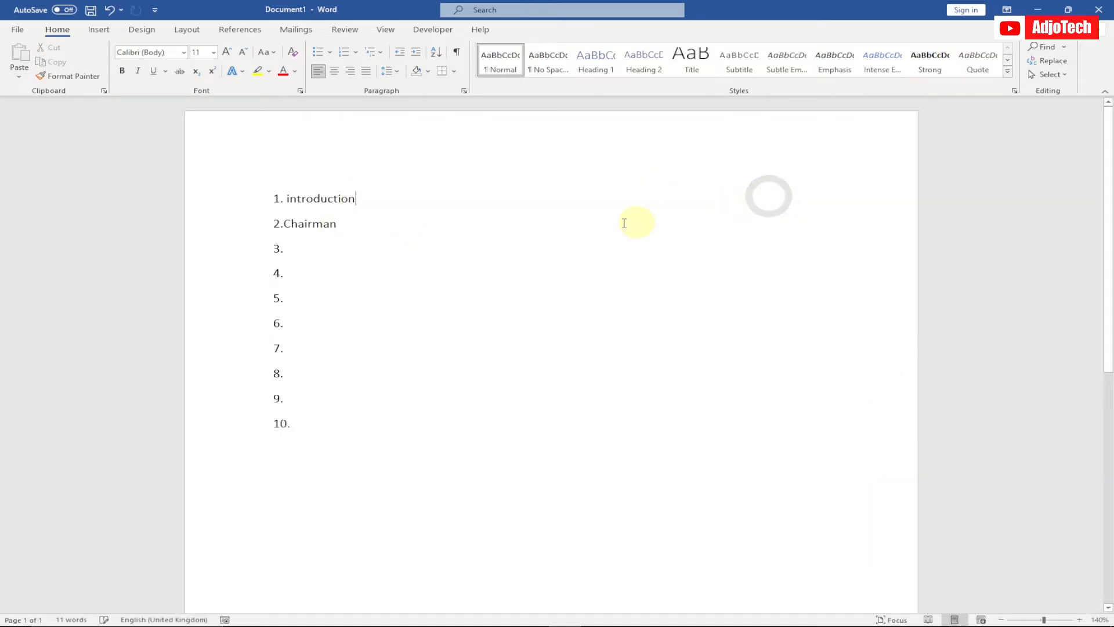
mouse_move(457, 225)
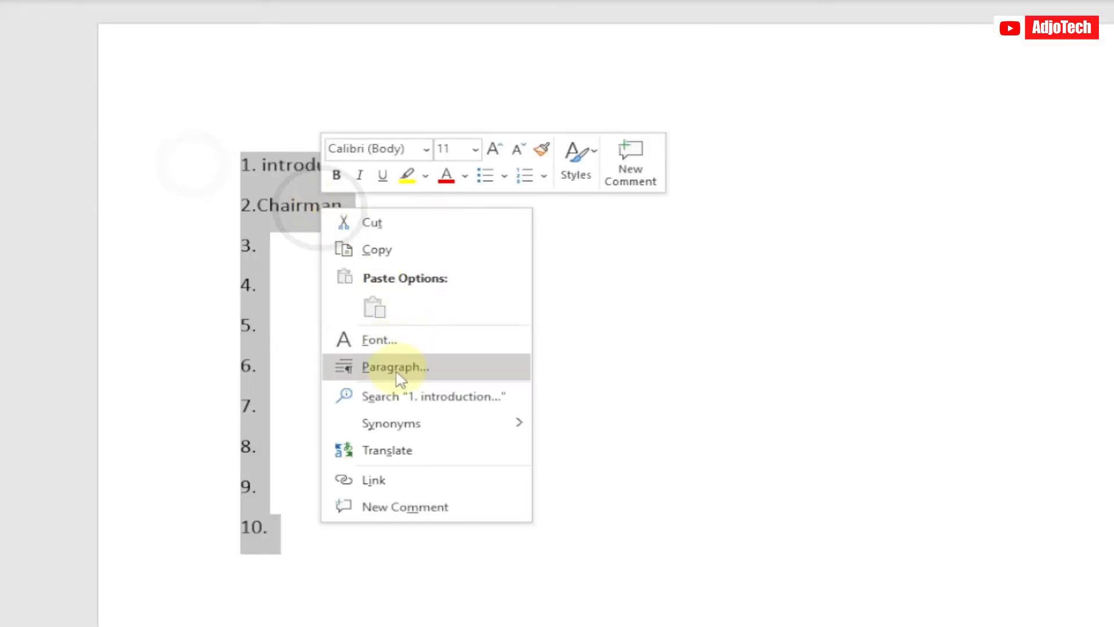
- Open the list lines' paragraph Tabs settings and enter a 15cm tab stop position
left_click(395, 367)
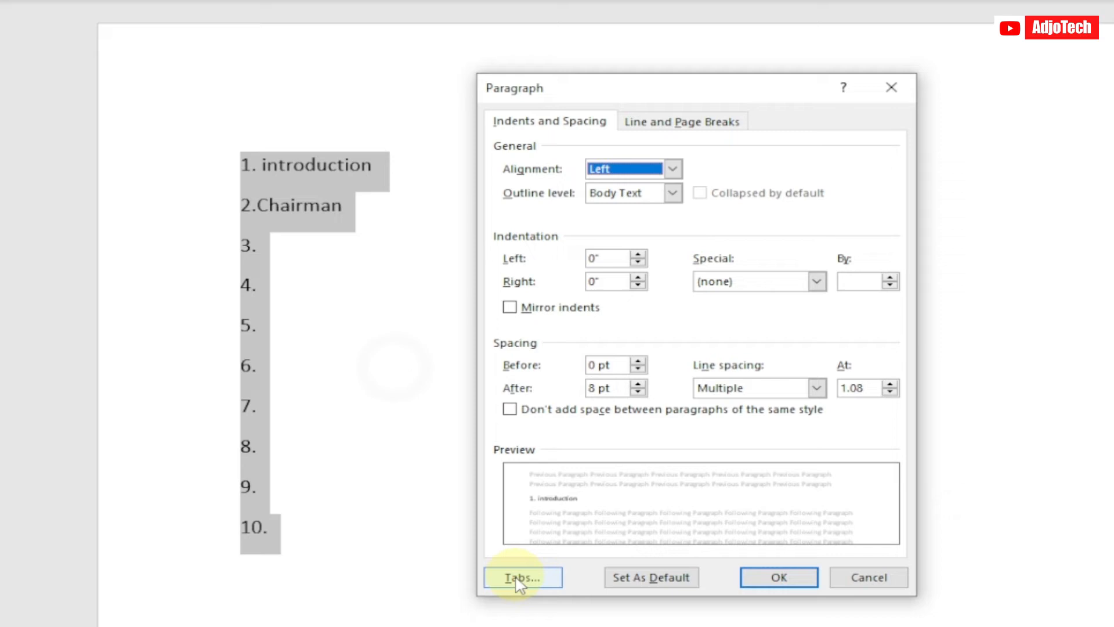
left_click(522, 577)
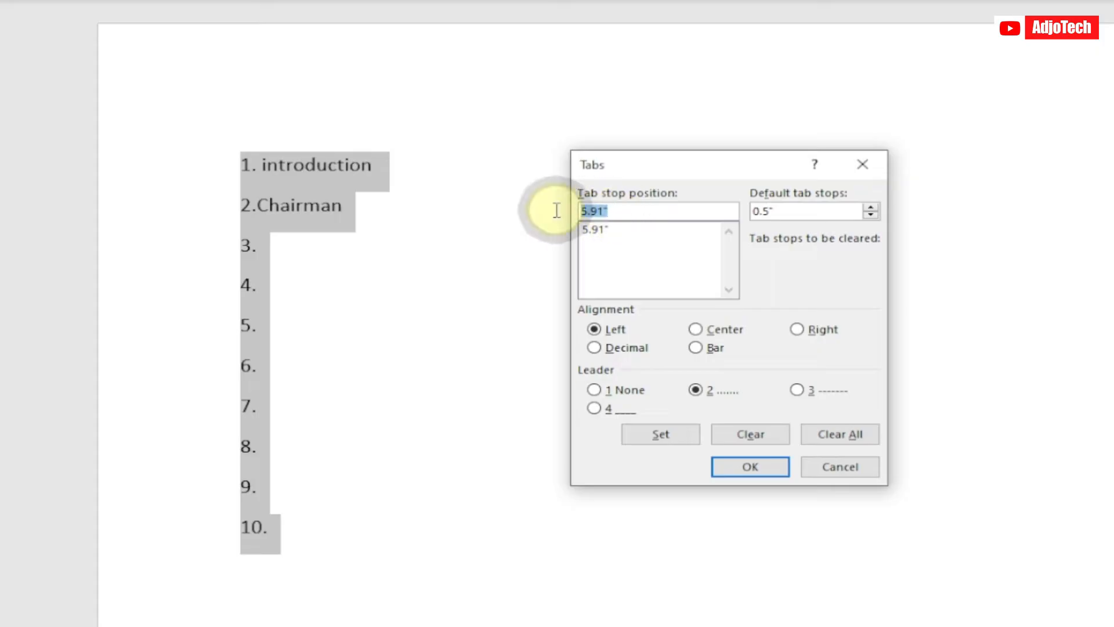
type("1")
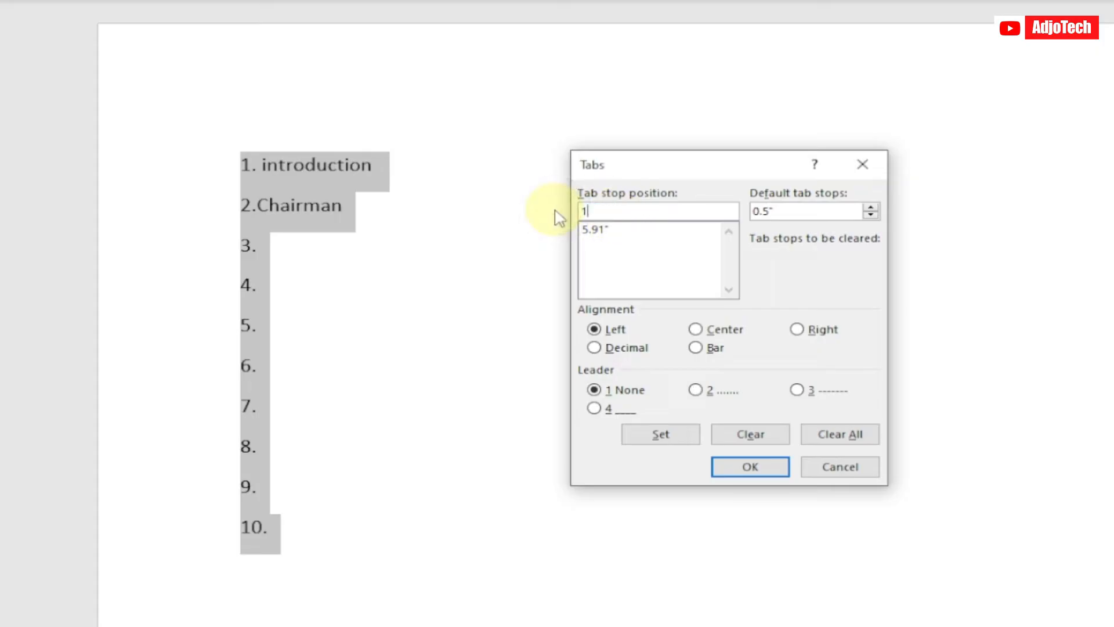
type("15cm")
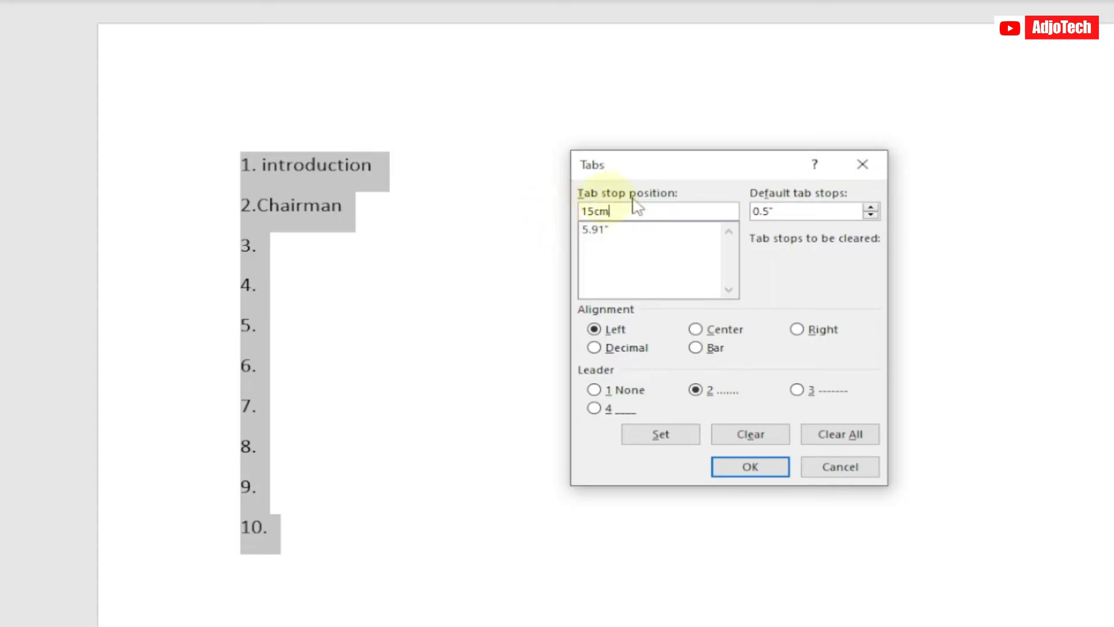
mouse_move(810, 210)
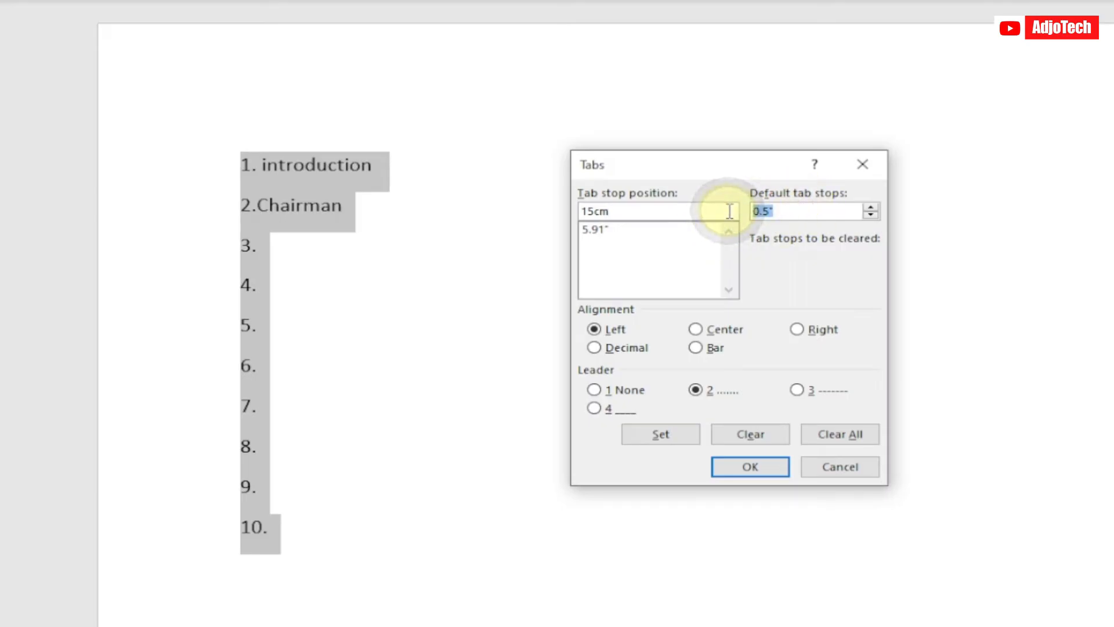
- Choose the dotted leader style for the 15cm tab stop
type("1.27cm")
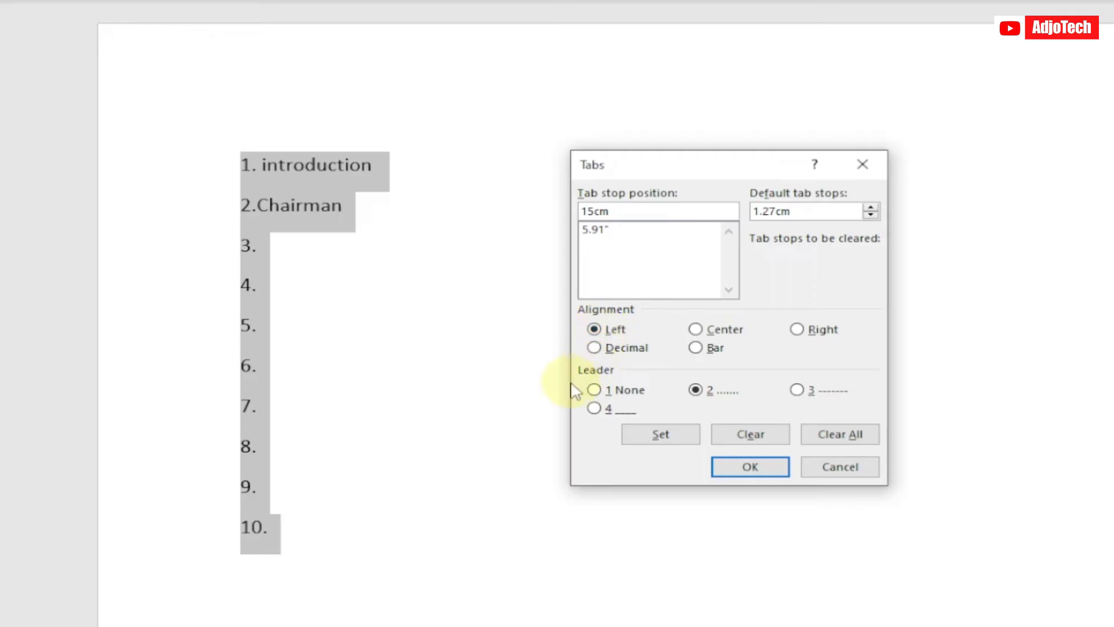
left_click(695, 389)
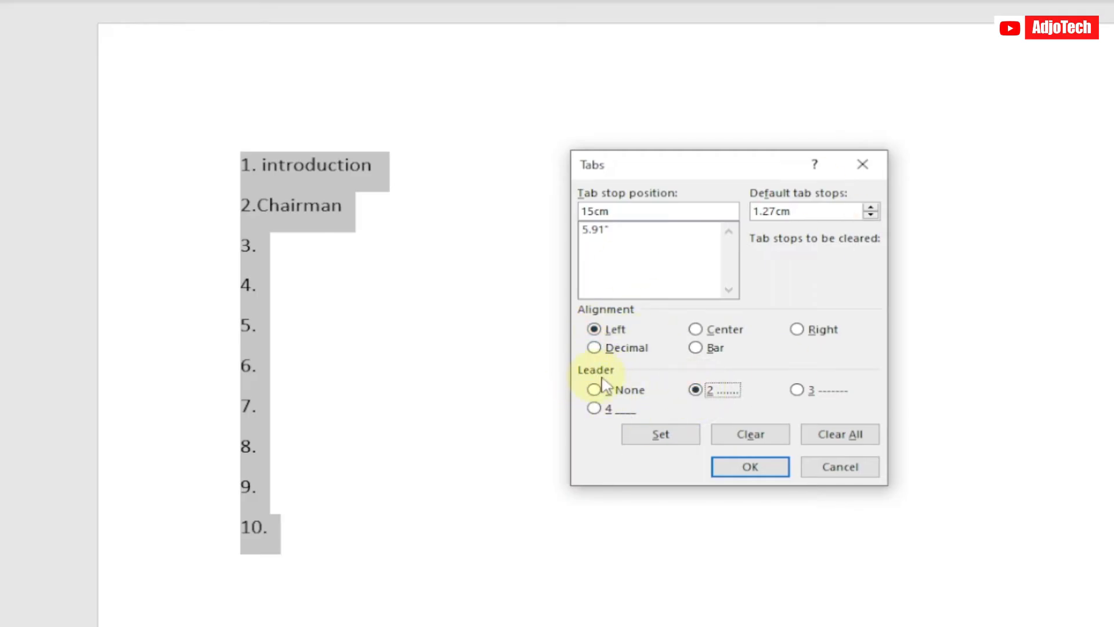
left_click(747, 466)
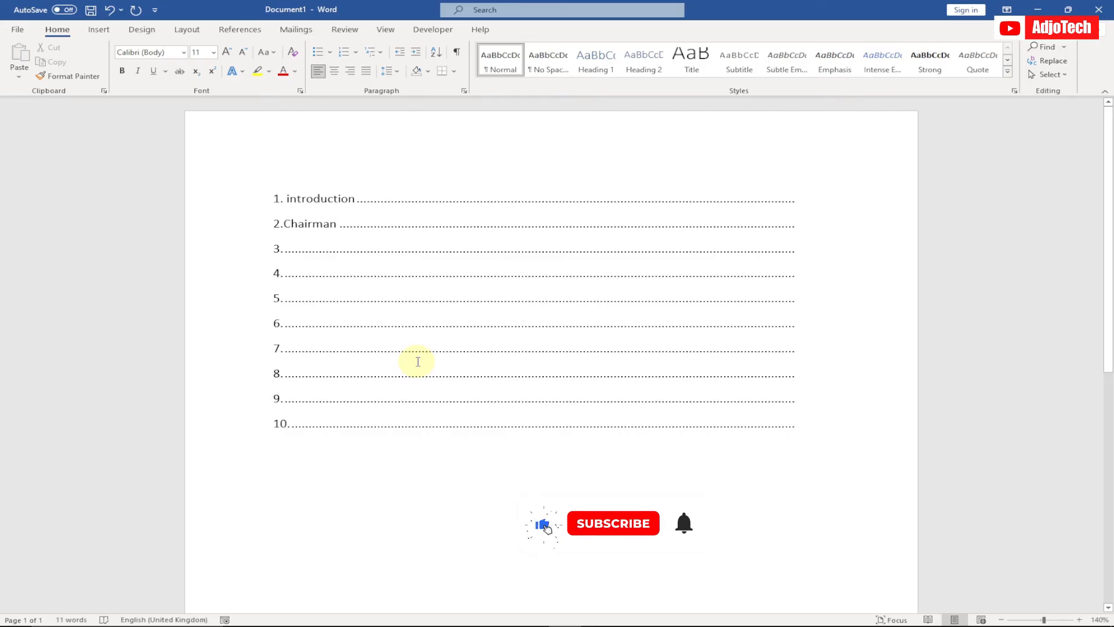
- Apply the 15cm dotted tab stop so lines 1–10 end at the same point
left_click(613, 523)
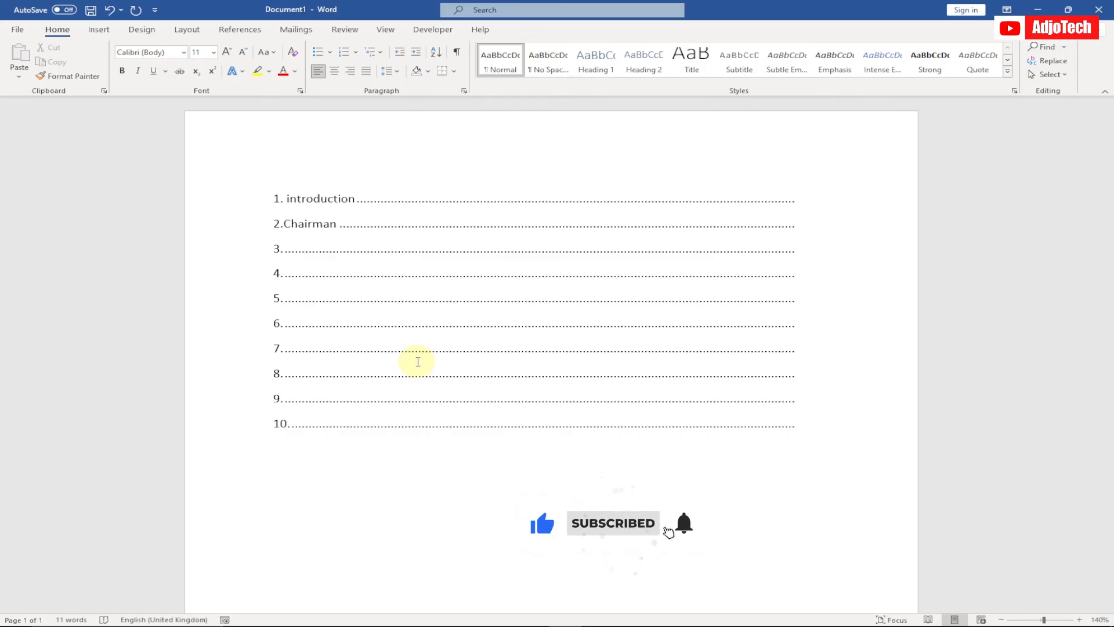